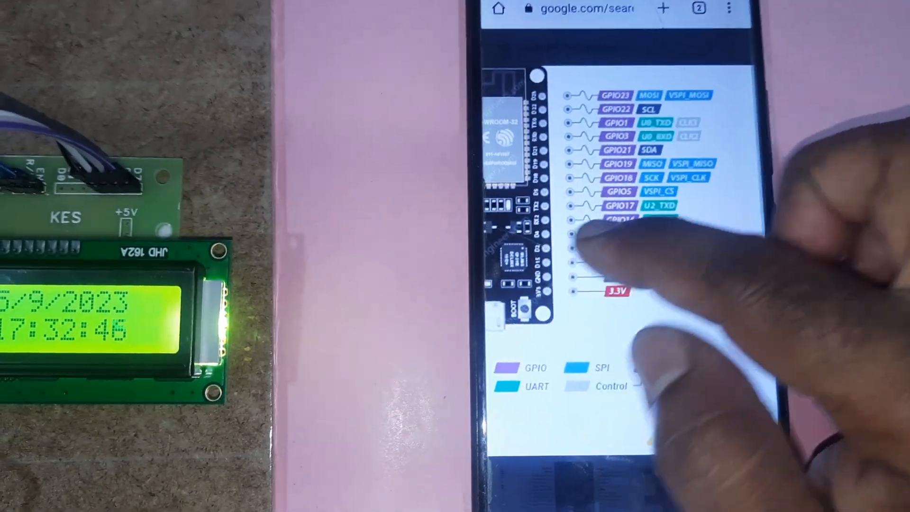
{"action": "scroll", "scroll_direction": "down", "scroll_amount": 3}
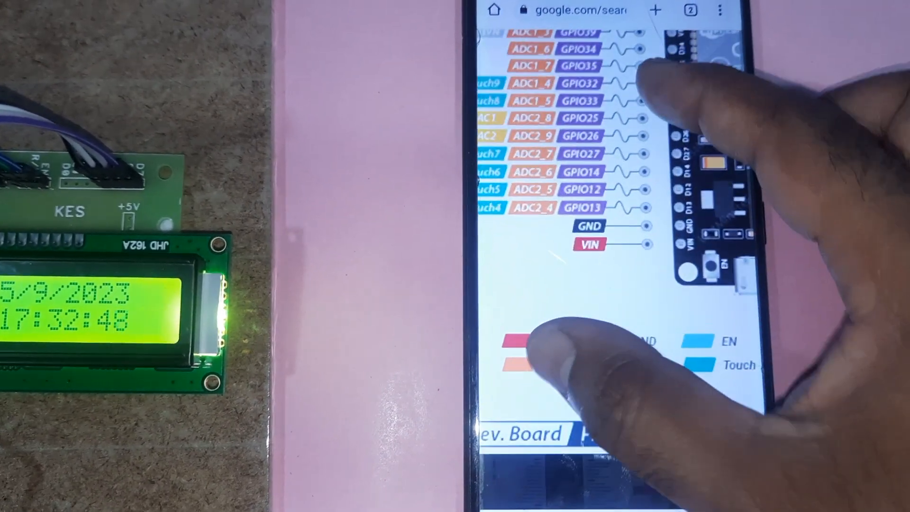